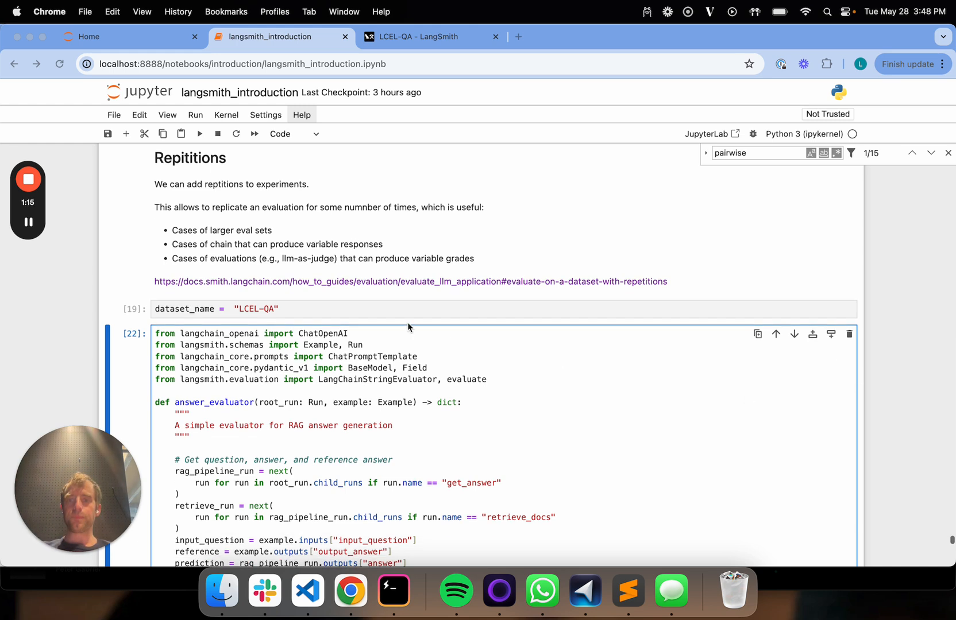
Highlight the LCEL-QA dataset name and the answer_evaluator function in the notebook.
{"action": "left_click", "coordinate": [240, 309]}
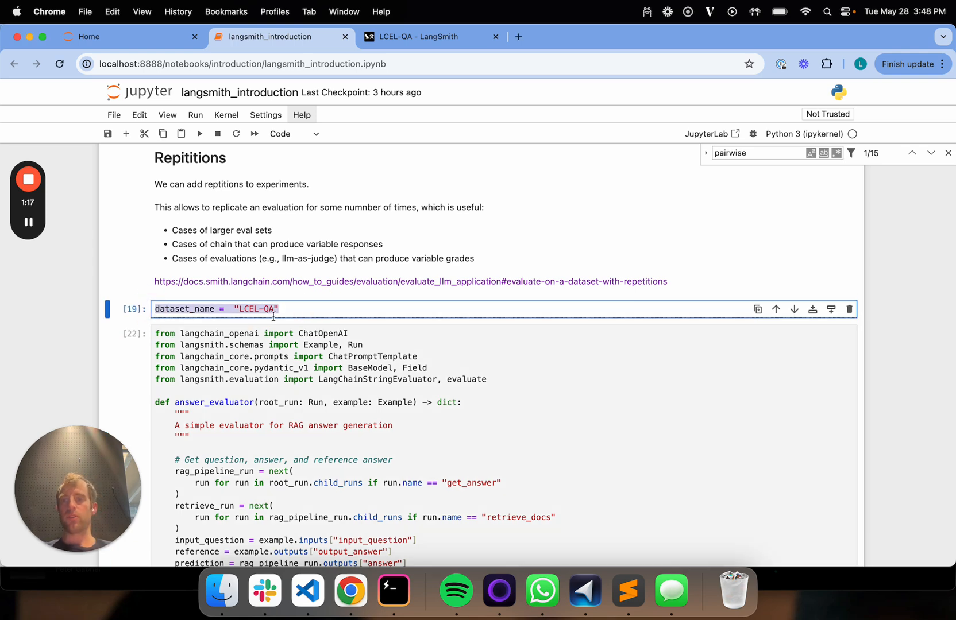
{"action": "scroll", "scroll_direction": "down", "scroll_amount": 3}
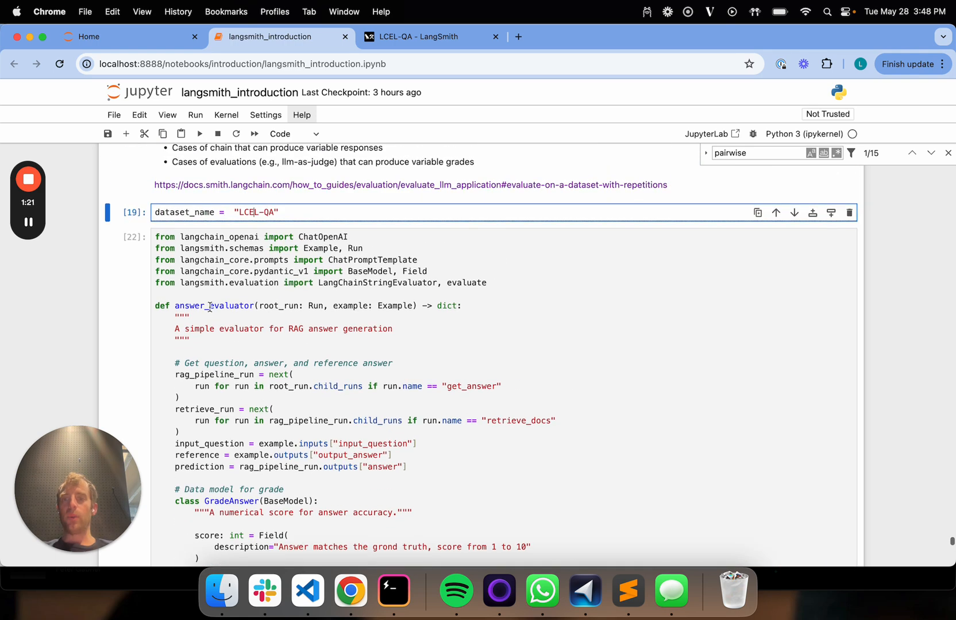
{"action": "double_click", "coordinate": [214, 306]}
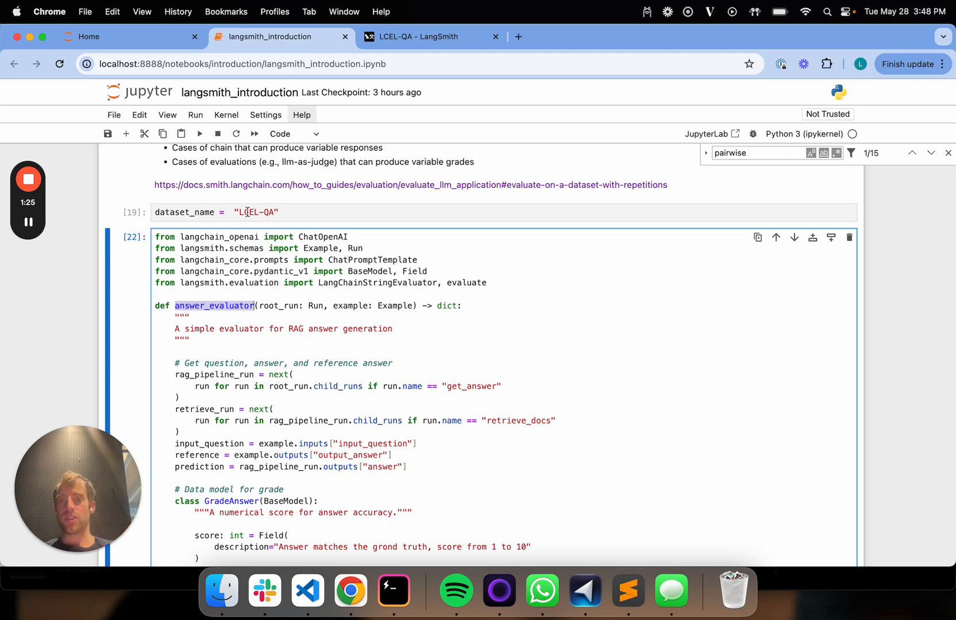
{"action": "scroll", "scroll_direction": "down", "scroll_amount": 3}
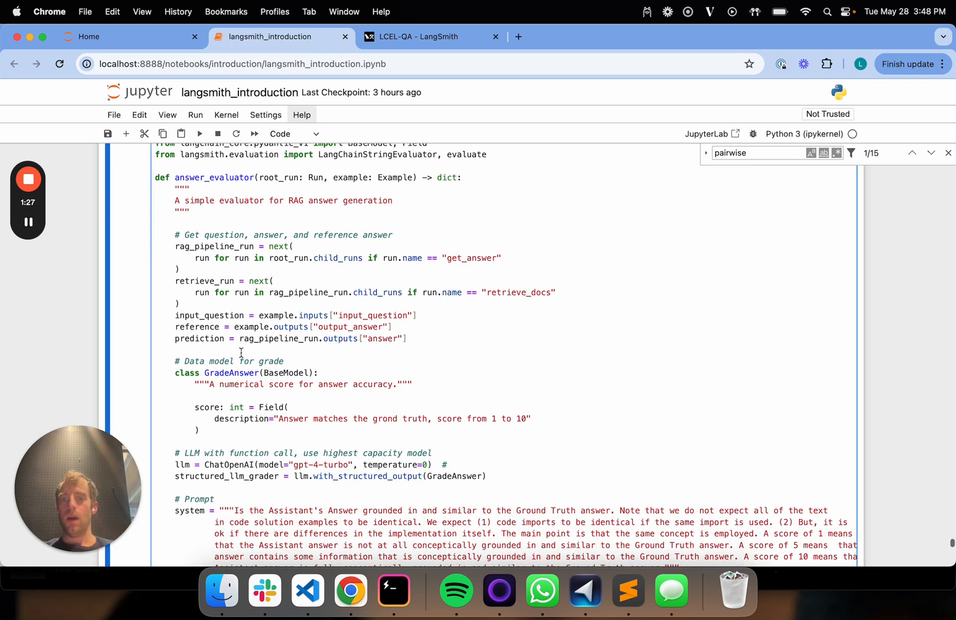
Review the gpt4o vectorstore evaluate call, then switch to LangSmith's LCEL-QA tab.
{"action": "scroll", "scroll_direction": "down", "scroll_amount": 3}
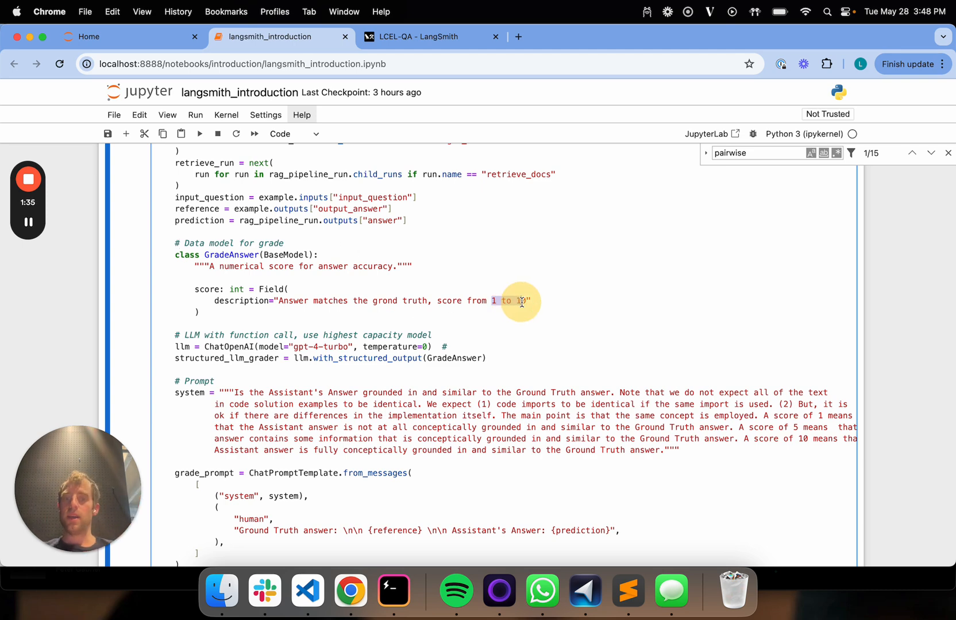
{"action": "scroll", "scroll_direction": "down", "scroll_amount": 3}
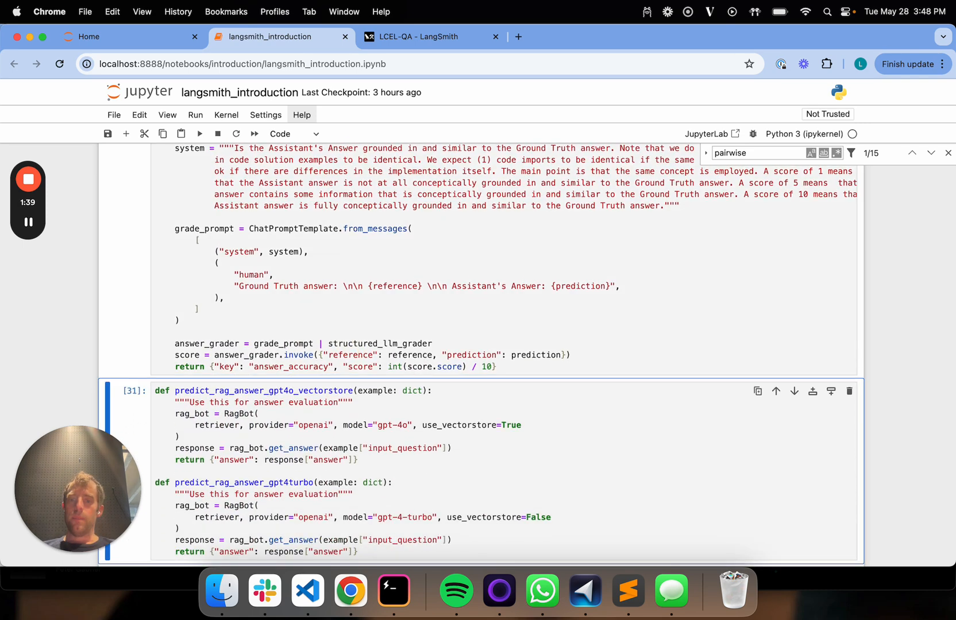
{"action": "scroll", "scroll_direction": "down", "scroll_amount": 3}
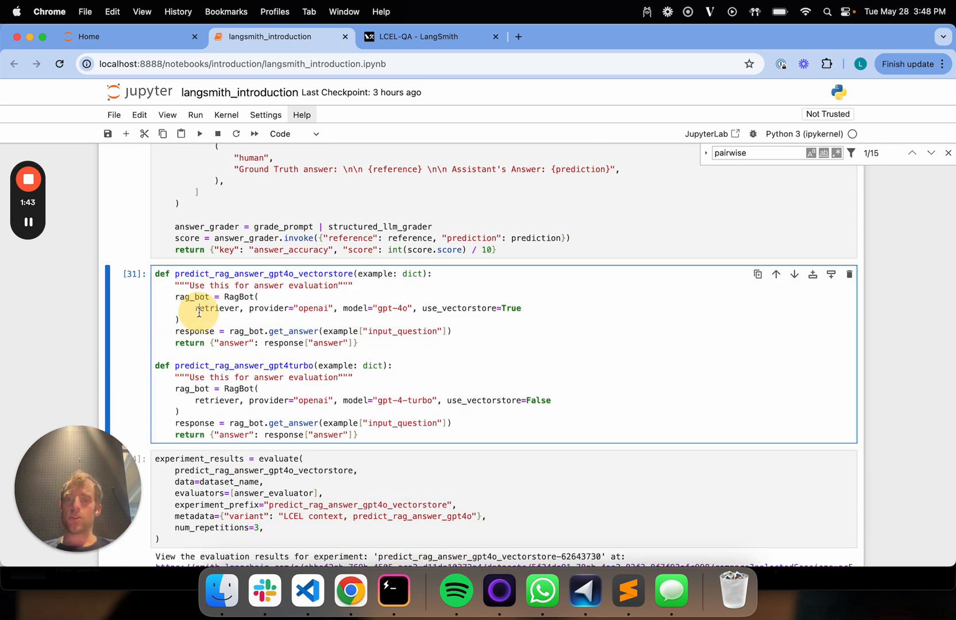
{"action": "double_click", "coordinate": [279, 274]}
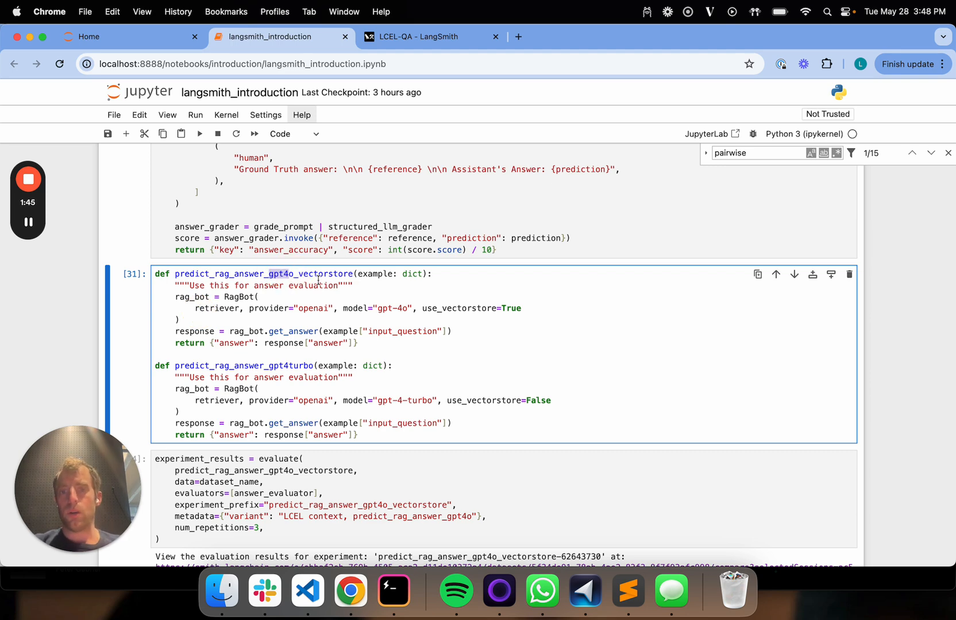
{"action": "double_click", "coordinate": [266, 366]}
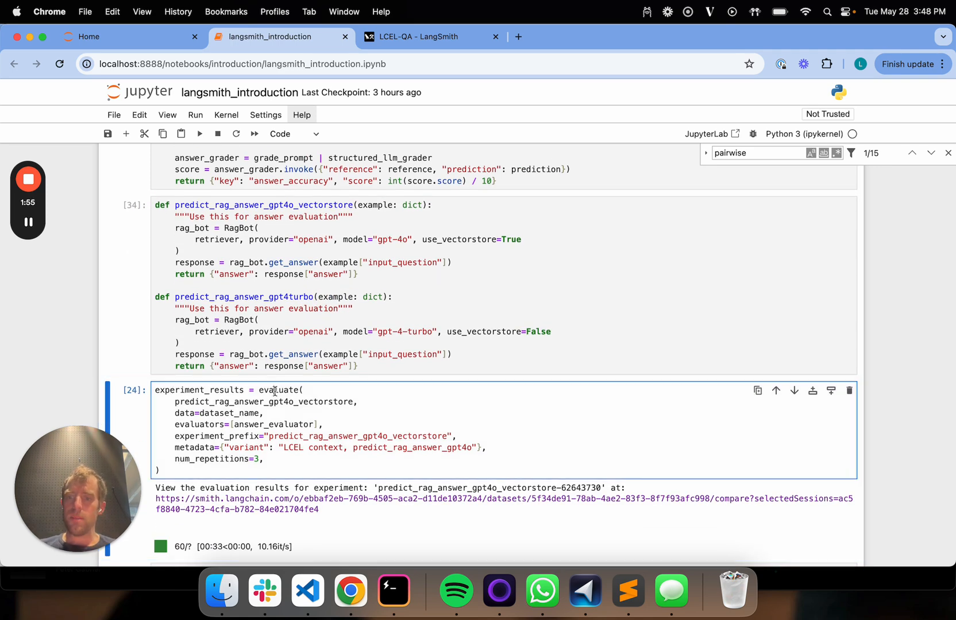
{"action": "double_click", "coordinate": [278, 390]}
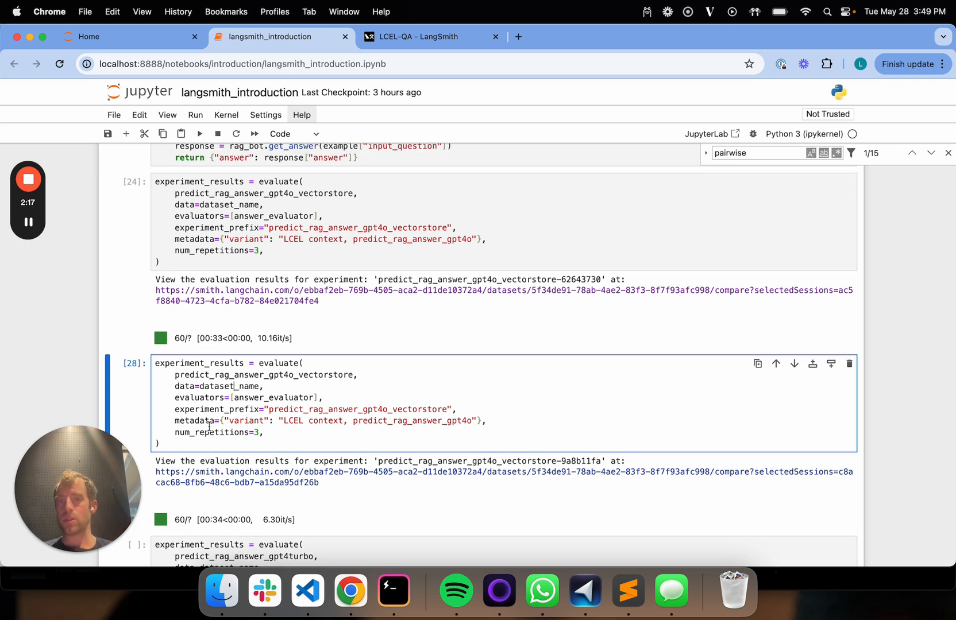
{"action": "left_click", "coordinate": [420, 36]}
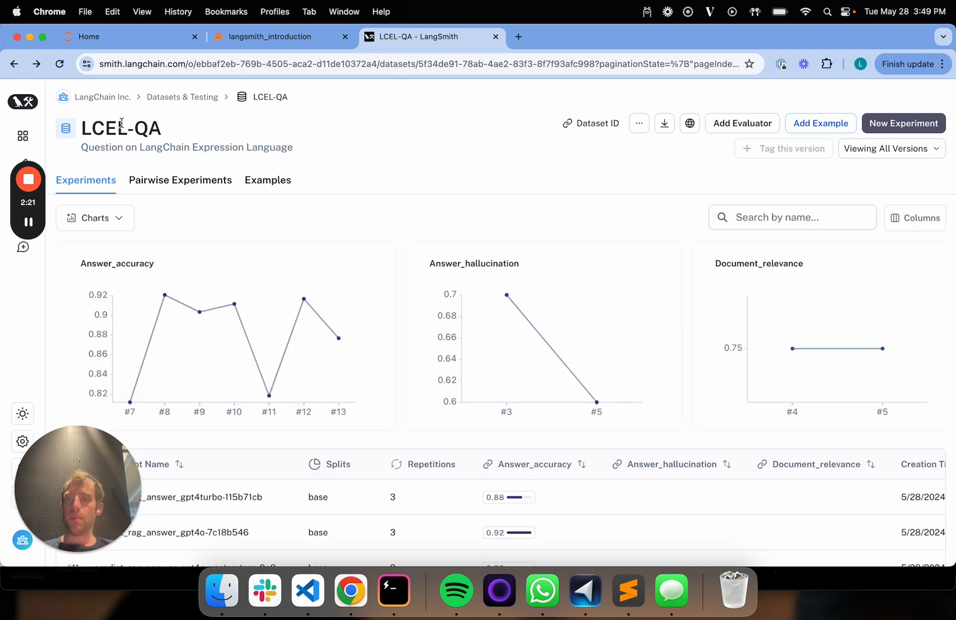
Highlight the LCEL-QA dataset name and scroll down the experiments table.
{"action": "double_click", "coordinate": [103, 128]}
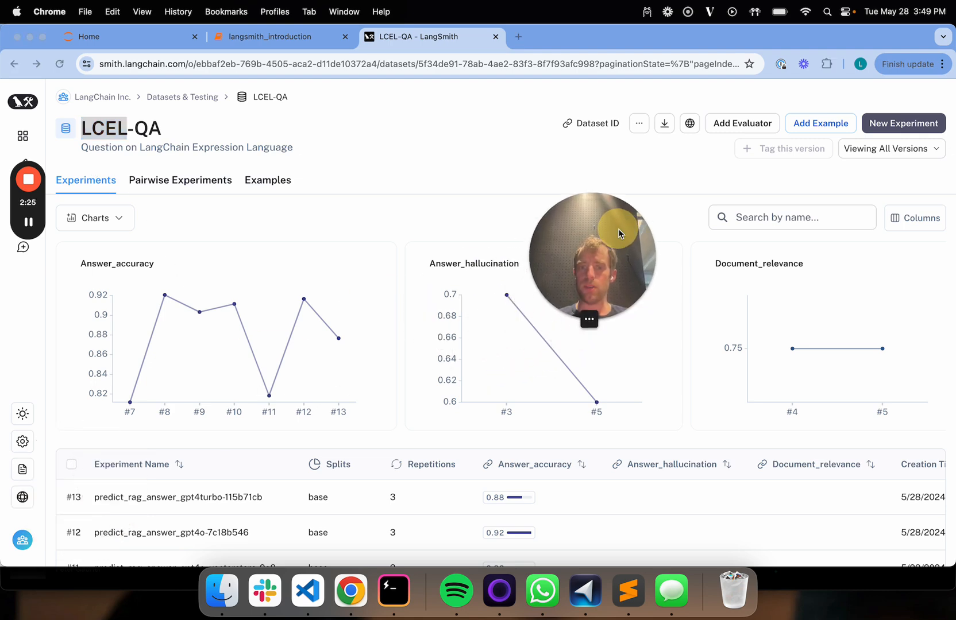
{"action": "scroll", "scroll_direction": "down", "scroll_amount": 3}
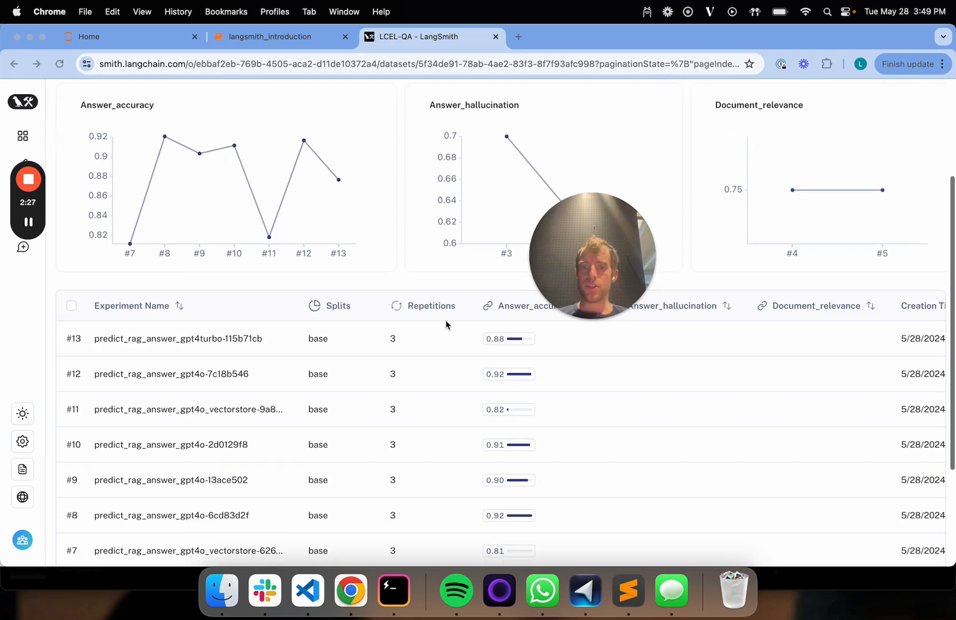
{"action": "scroll", "scroll_direction": "down", "scroll_amount": 3}
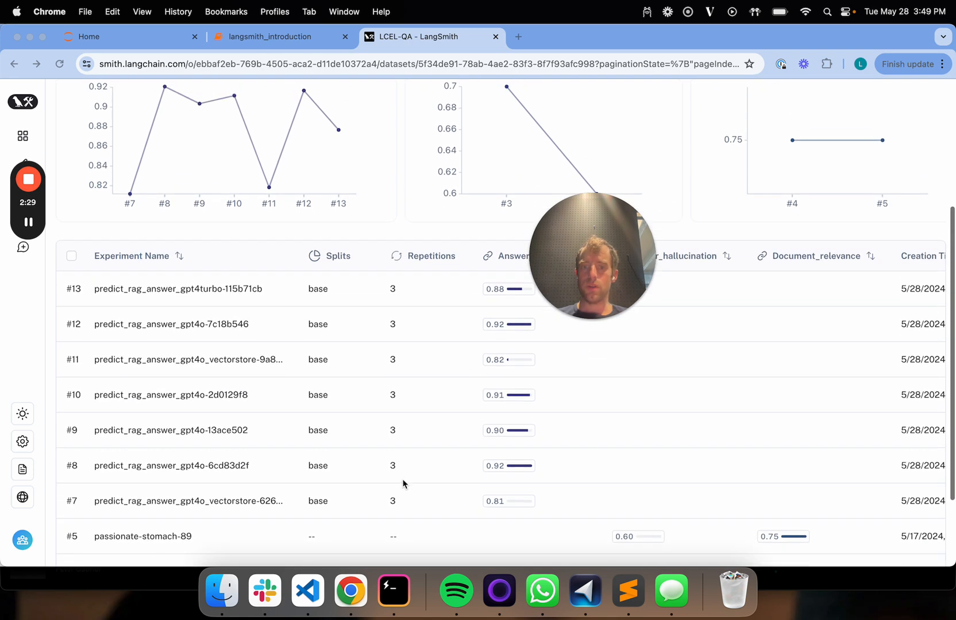
{"action": "mouse_move", "coordinate": [401, 494]}
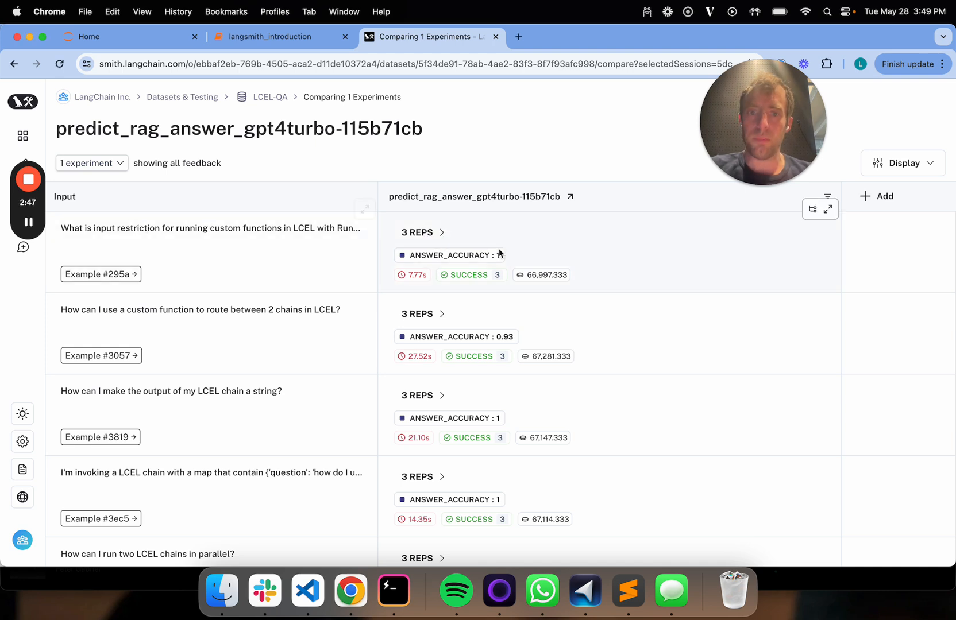
Open 3 REPS for the routing question and compare Repetitions 1, 2 and 3.
{"action": "left_click", "coordinate": [418, 232]}
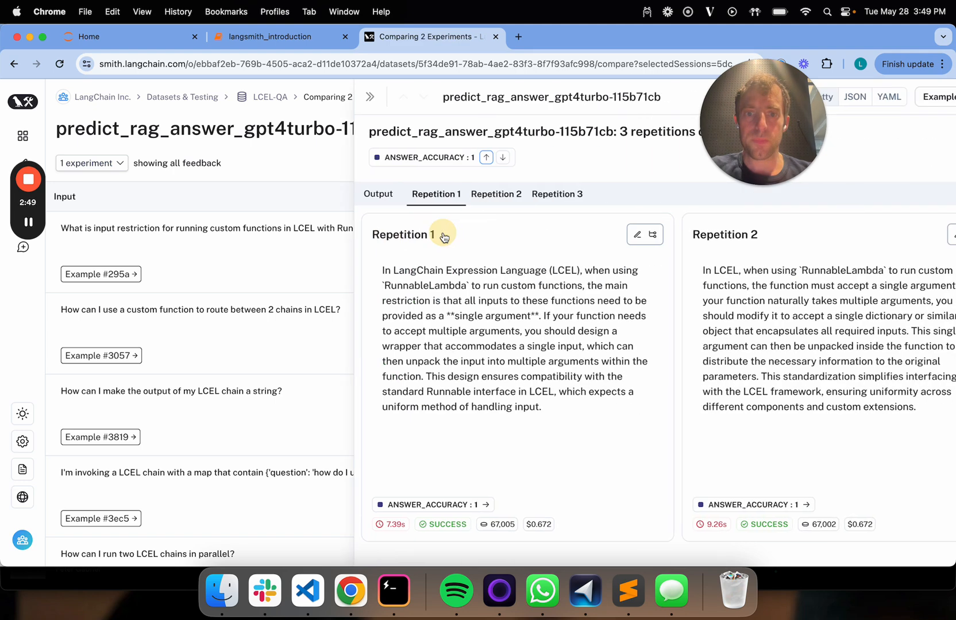
{"action": "scroll", "scroll_direction": "right", "scroll_amount": 3}
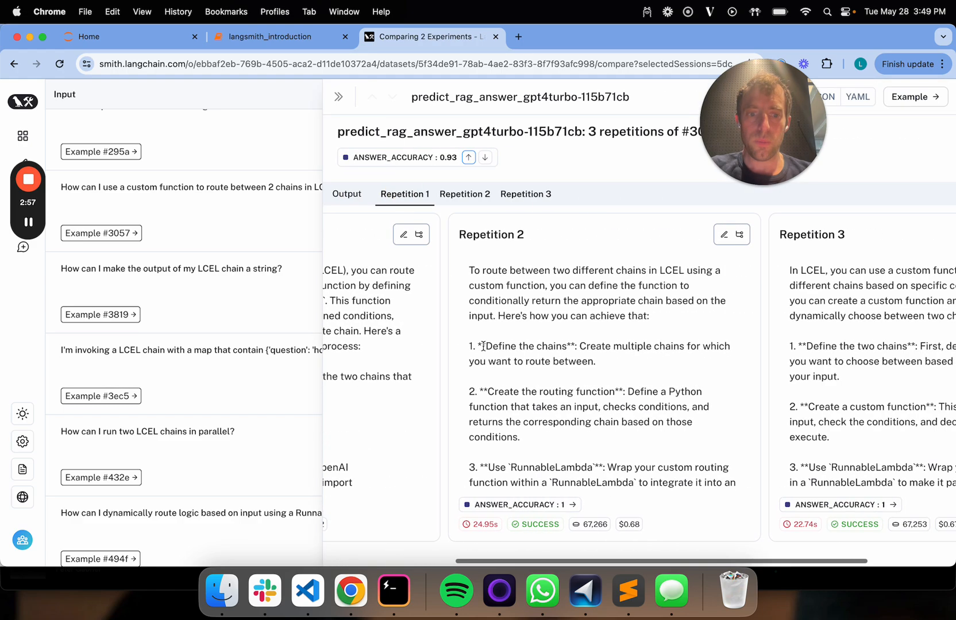
{"action": "scroll", "scroll_direction": "left", "scroll_amount": 3}
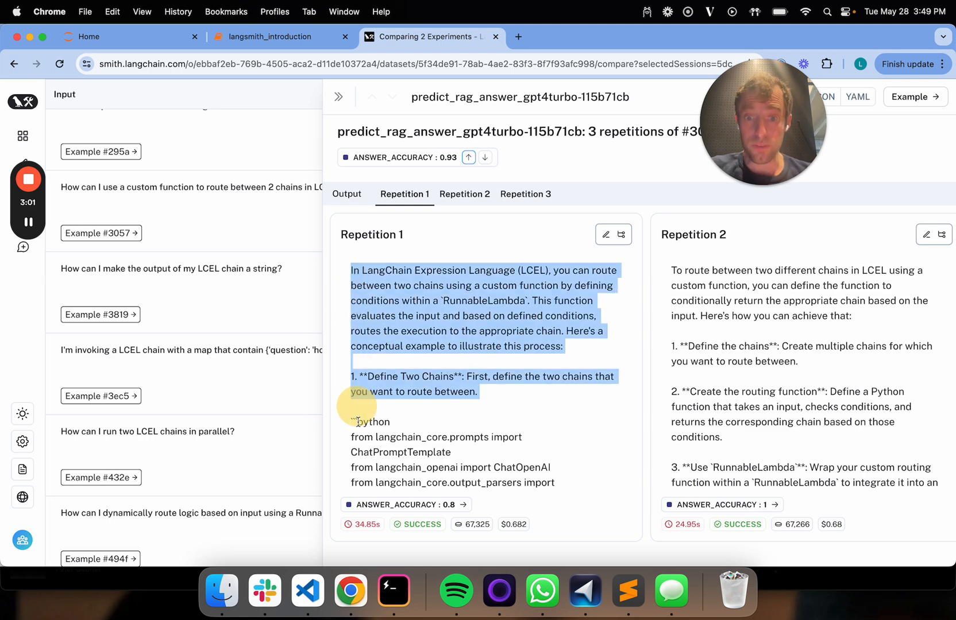
{"action": "scroll", "scroll_direction": "down", "scroll_amount": 3}
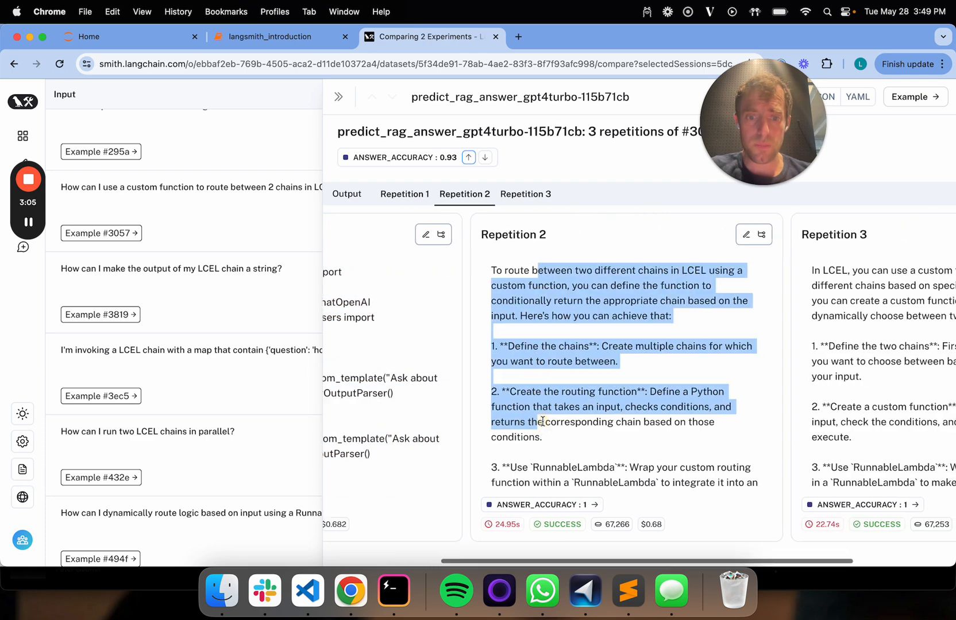
{"action": "left_click", "coordinate": [525, 194]}
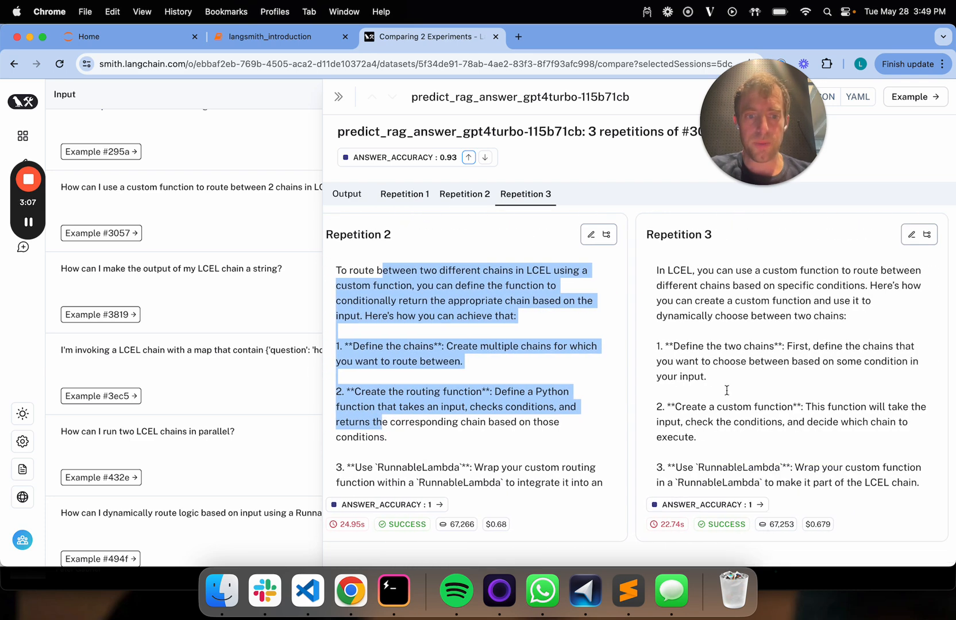
{"action": "left_click", "coordinate": [404, 194]}
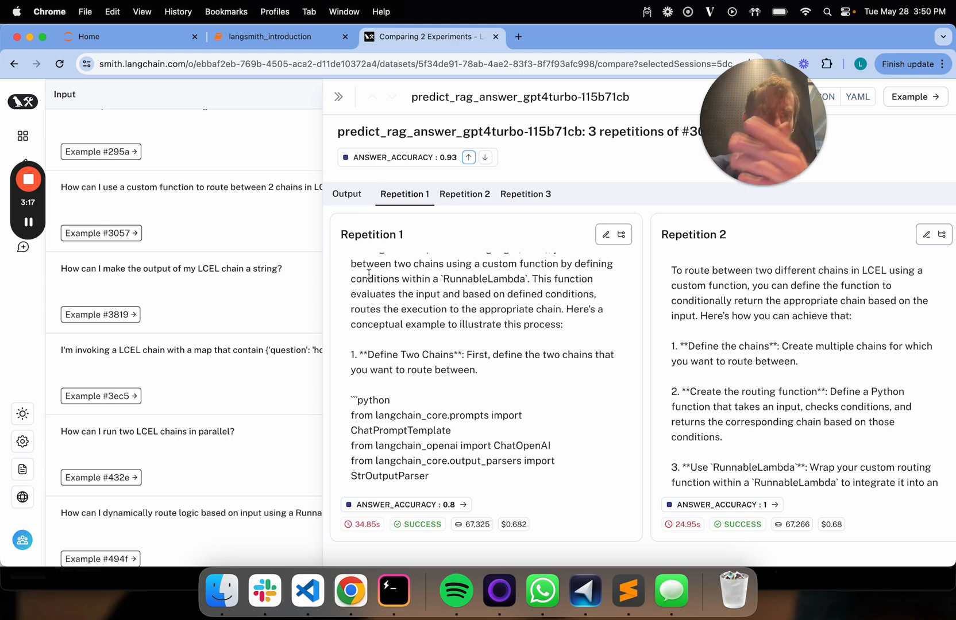
{"action": "left_click", "coordinate": [525, 194]}
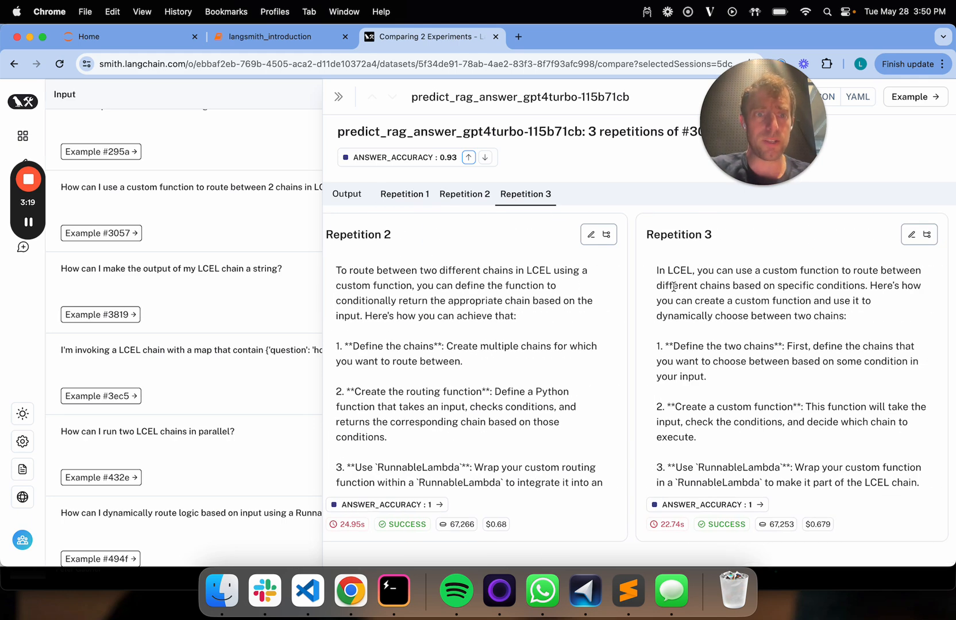
{"action": "left_click", "coordinate": [405, 194]}
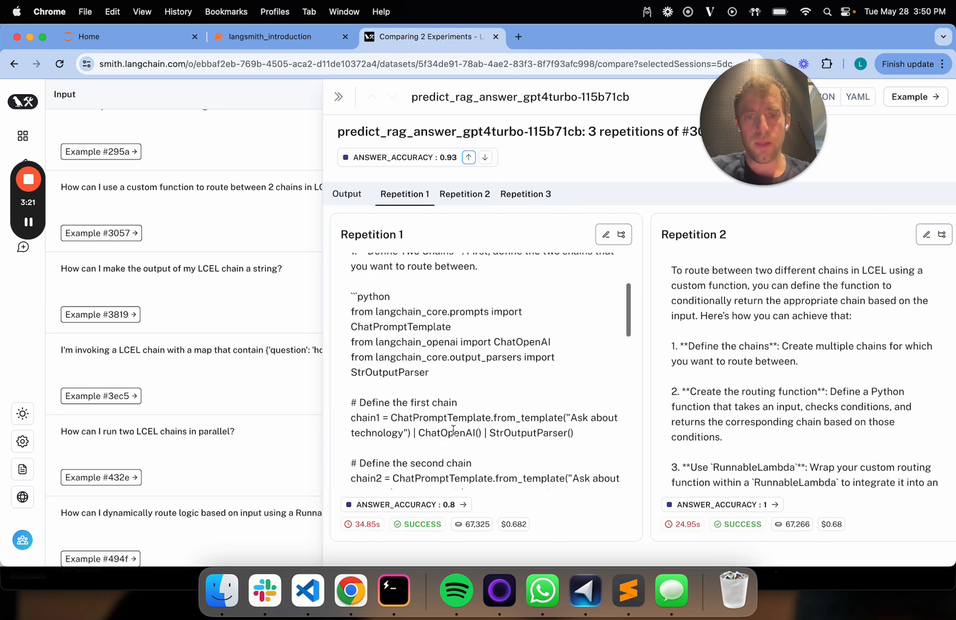
{"action": "left_click", "coordinate": [464, 194]}
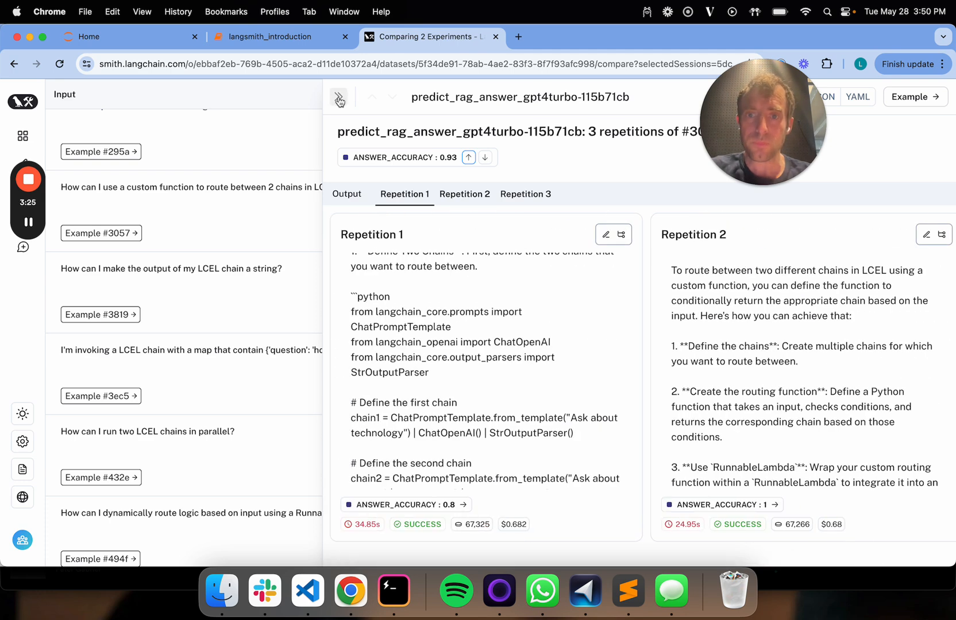
{"action": "left_click", "coordinate": [339, 97]}
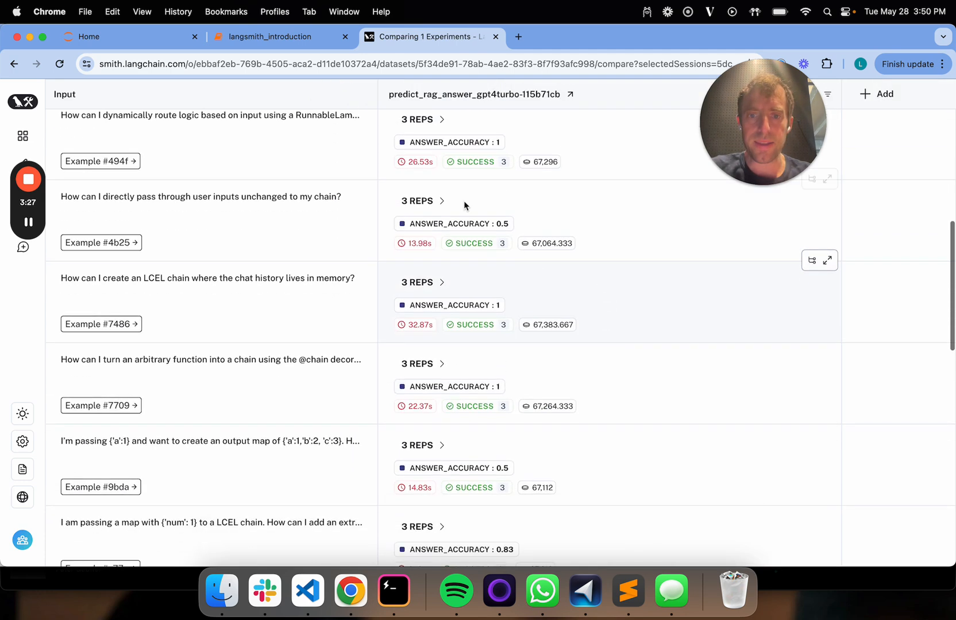
{"action": "left_click", "coordinate": [417, 201]}
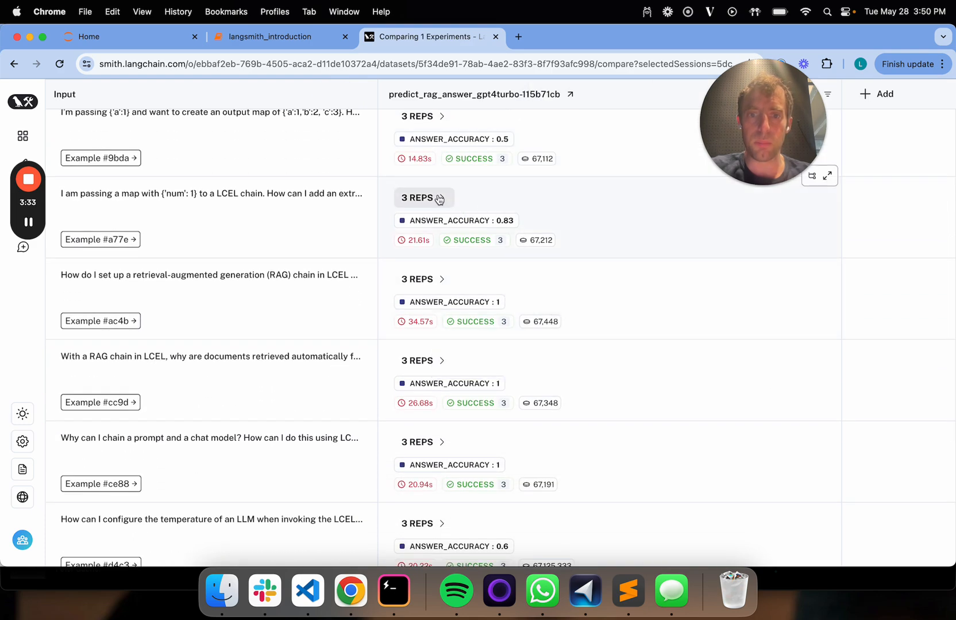
{"action": "left_click", "coordinate": [417, 197]}
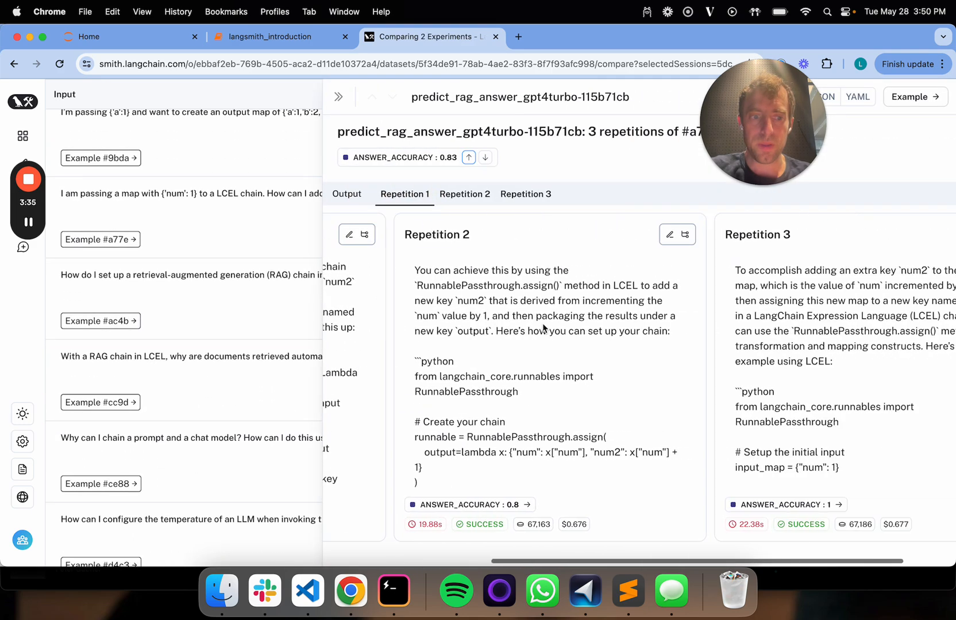
{"action": "left_click", "coordinate": [525, 194]}
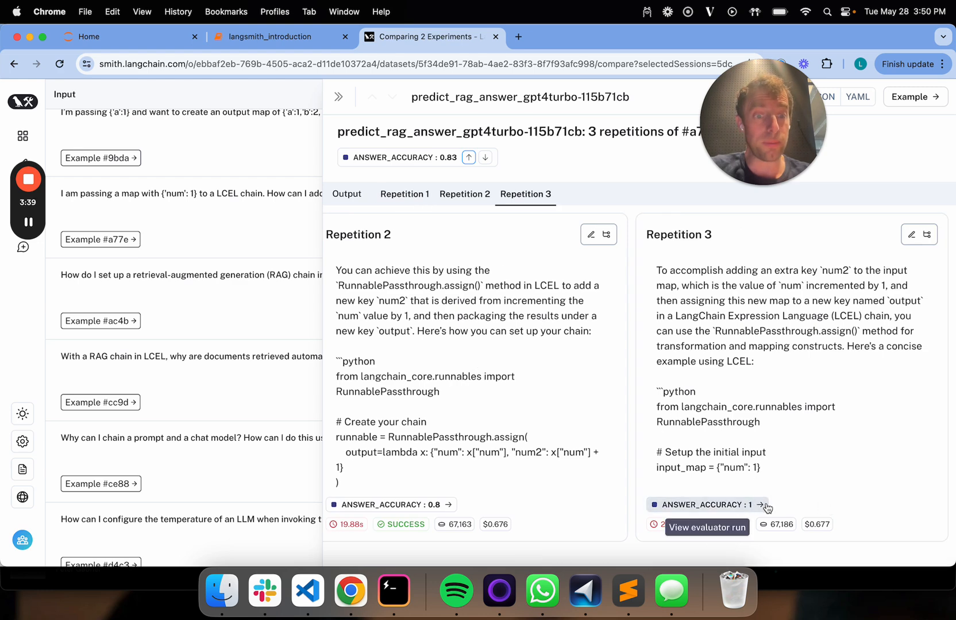
{"action": "left_click", "coordinate": [464, 194]}
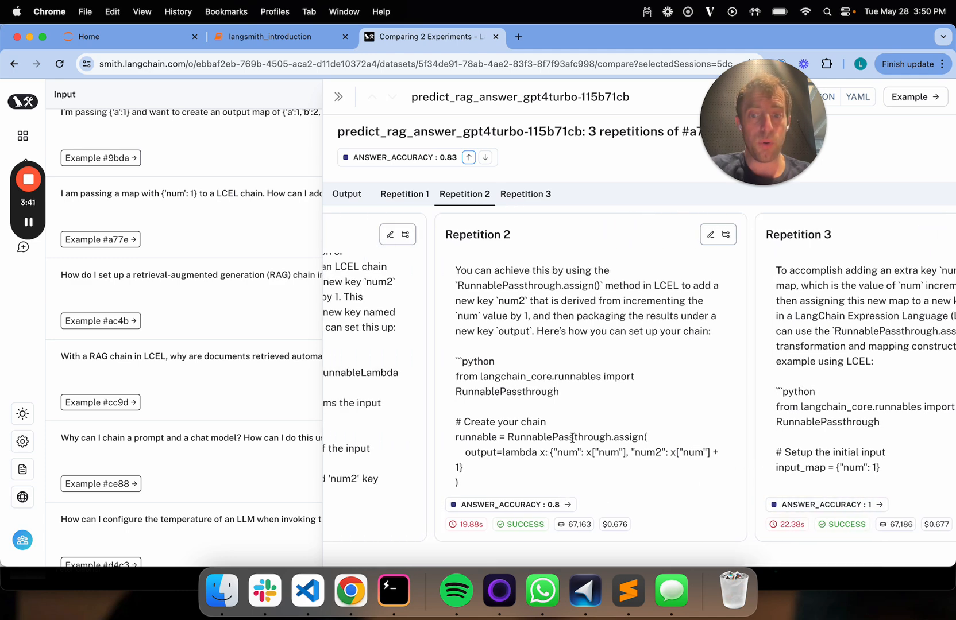
{"action": "left_click", "coordinate": [341, 95]}
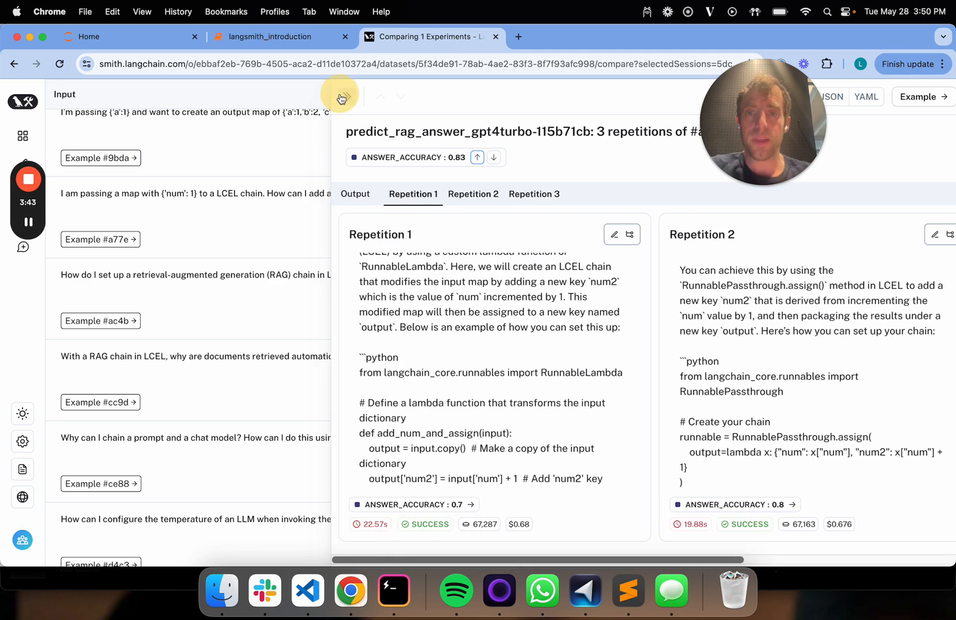
{"action": "left_click", "coordinate": [341, 96]}
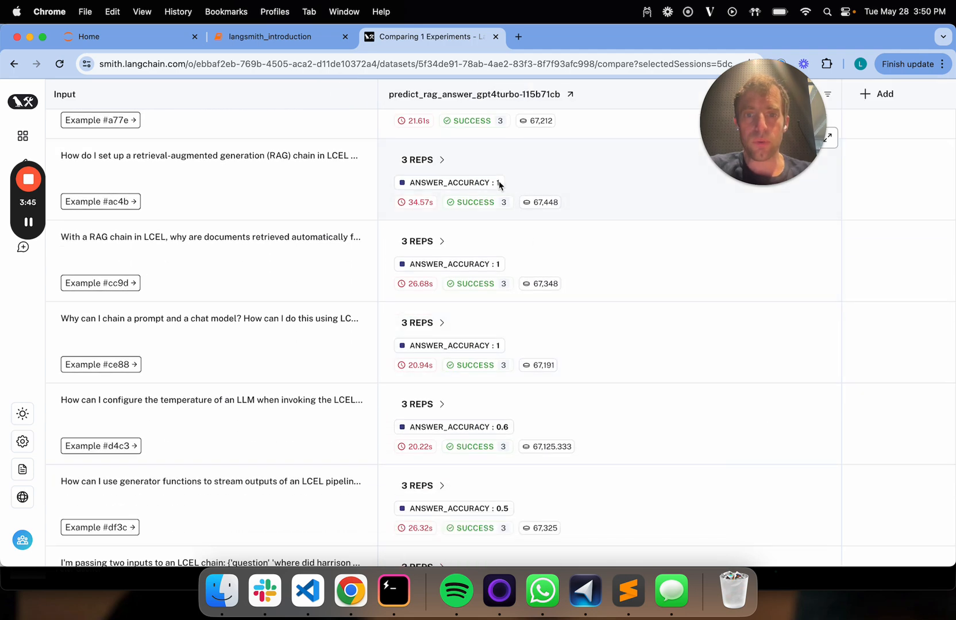
{"action": "scroll", "scroll_direction": "down", "scroll_amount": 3}
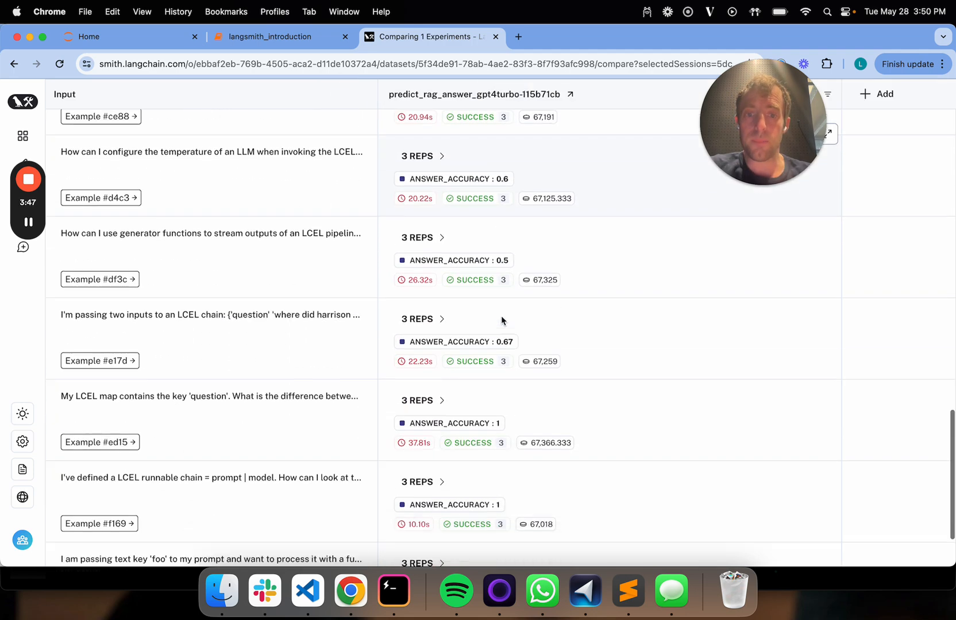
{"action": "scroll", "scroll_direction": "down", "scroll_amount": 3}
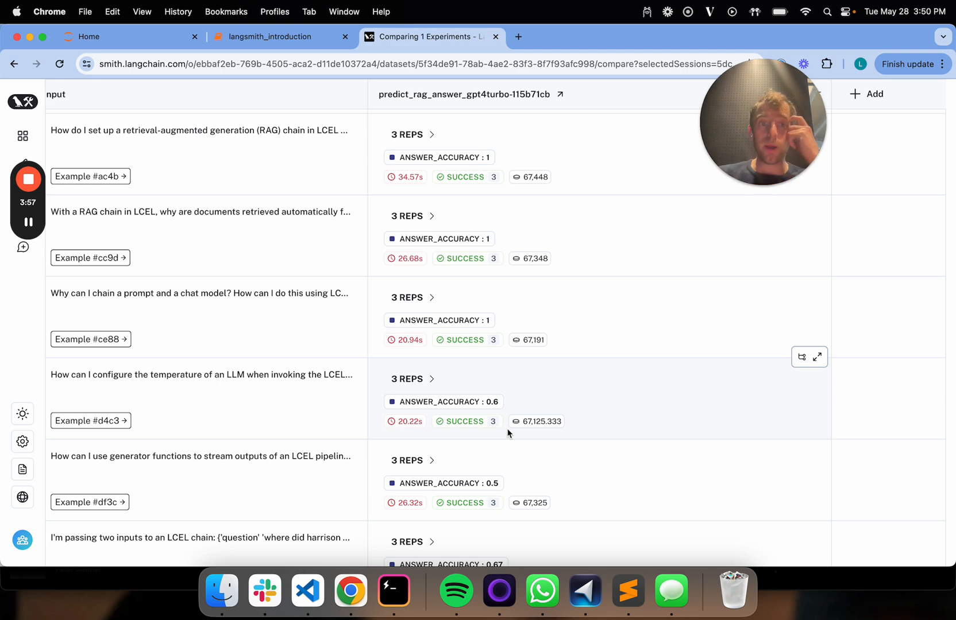
{"action": "scroll", "scroll_direction": "down", "scroll_amount": 3}
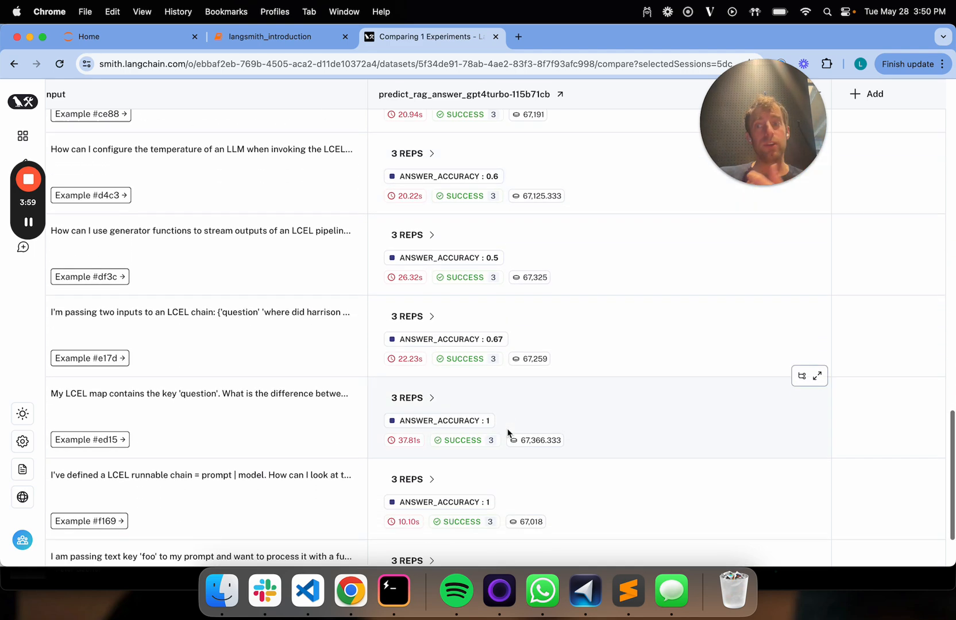
{"action": "scroll", "scroll_direction": "down", "scroll_amount": 3}
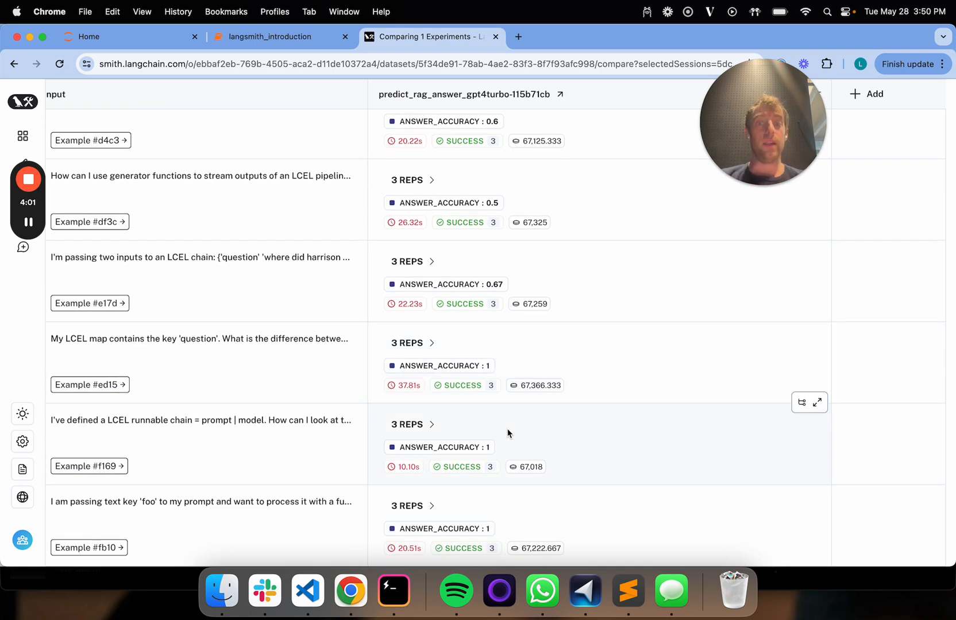
{"action": "scroll", "scroll_direction": "down", "scroll_amount": 3}
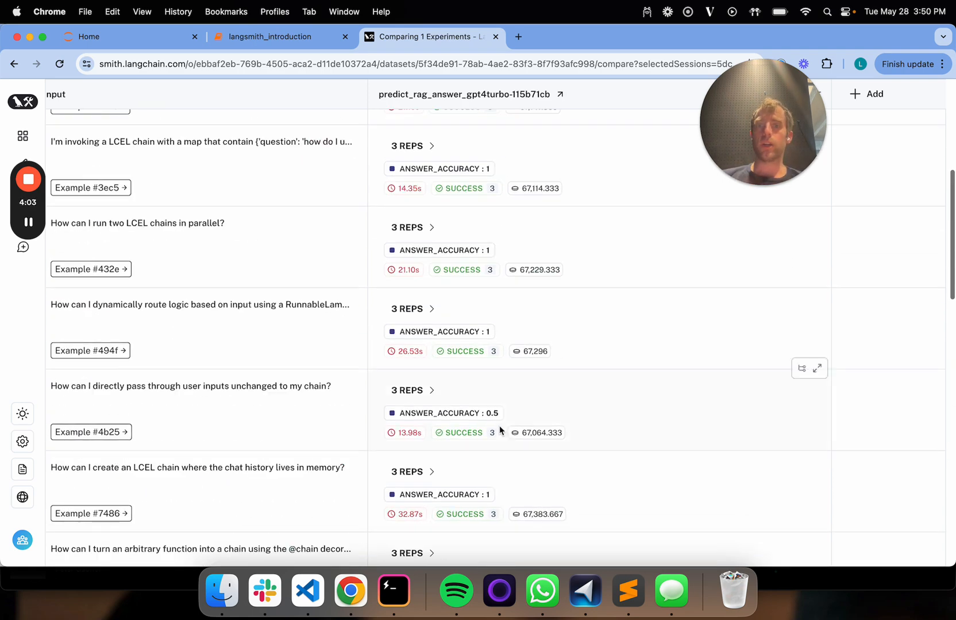
{"action": "scroll", "scroll_direction": "up", "scroll_amount": 3}
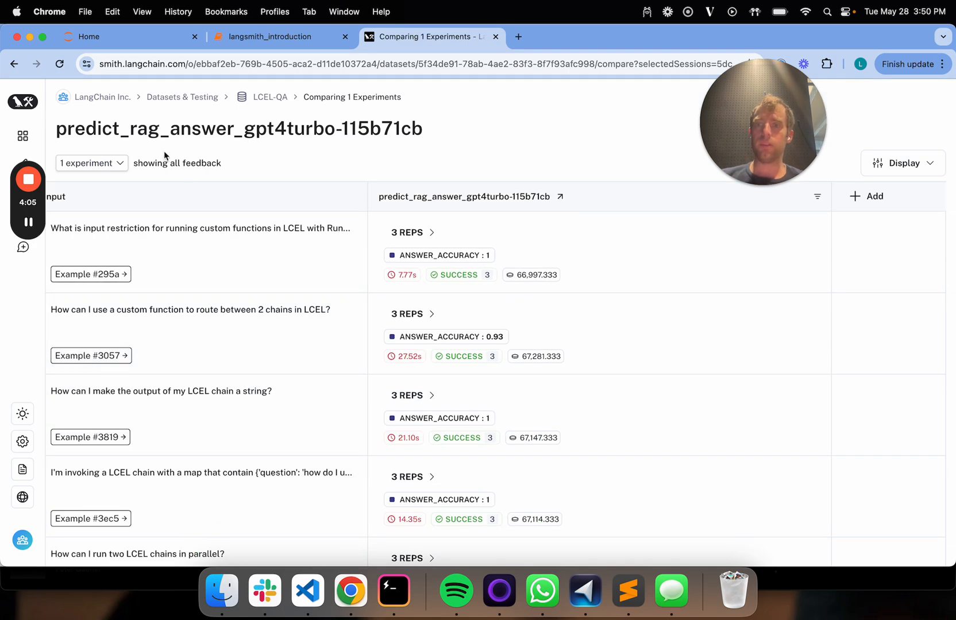
Return to LCEL-QA, view its Examples and Experiments tabs, then switch to the notebook.
{"action": "left_click", "coordinate": [270, 97]}
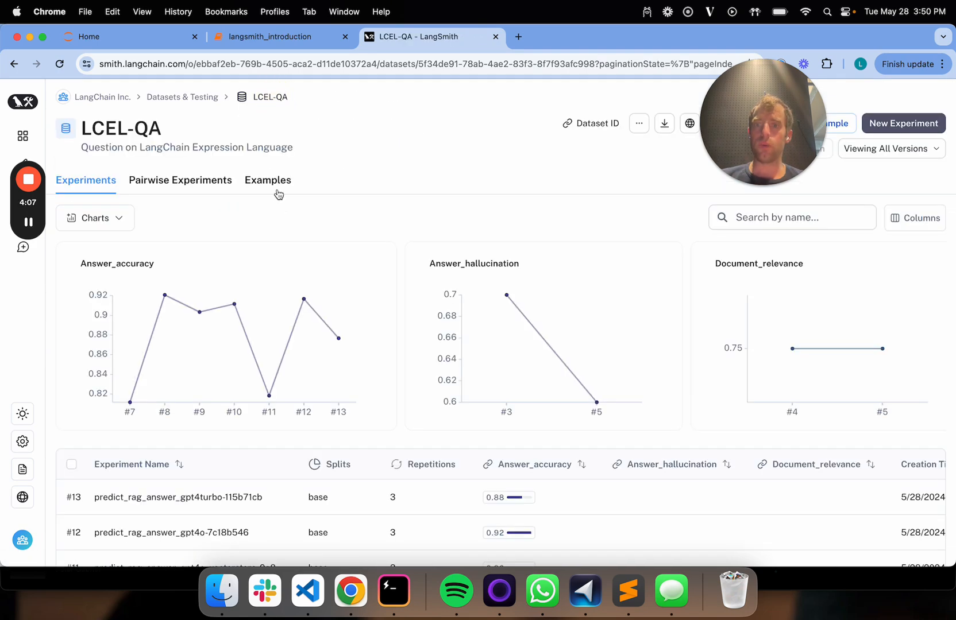
{"action": "left_click", "coordinate": [268, 179]}
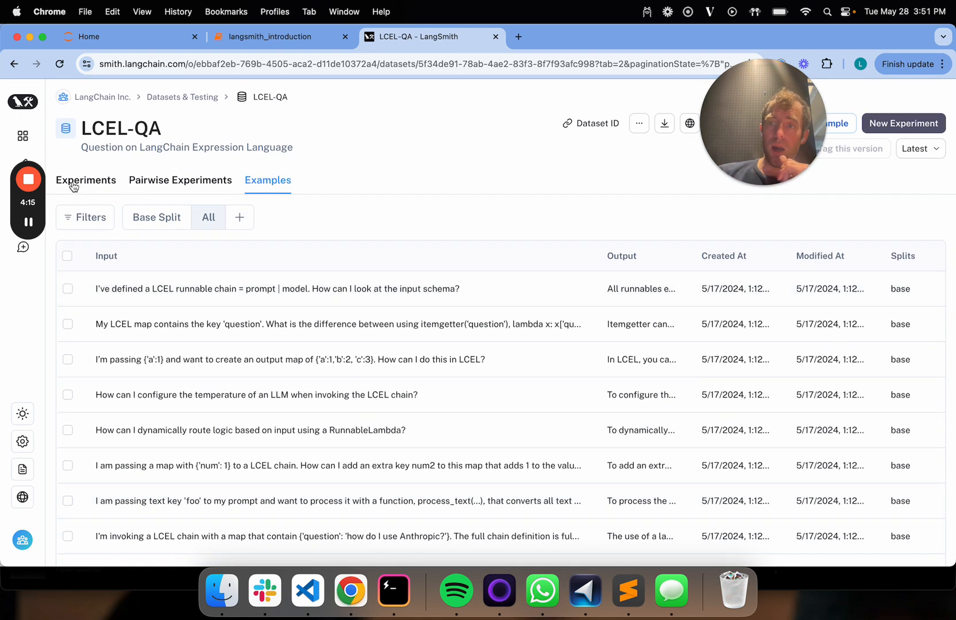
{"action": "left_click", "coordinate": [86, 180]}
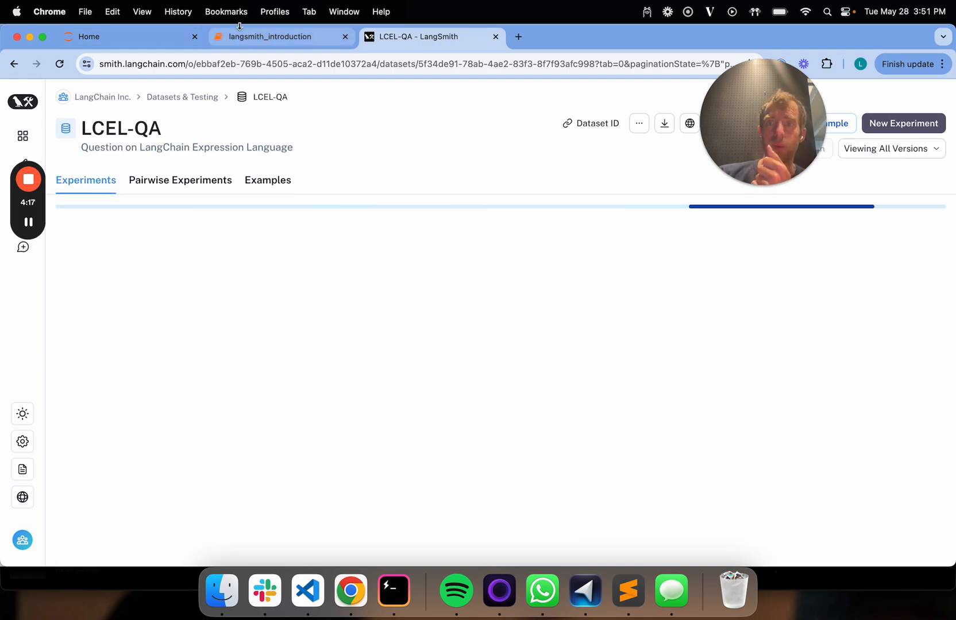
{"action": "left_click", "coordinate": [271, 36]}
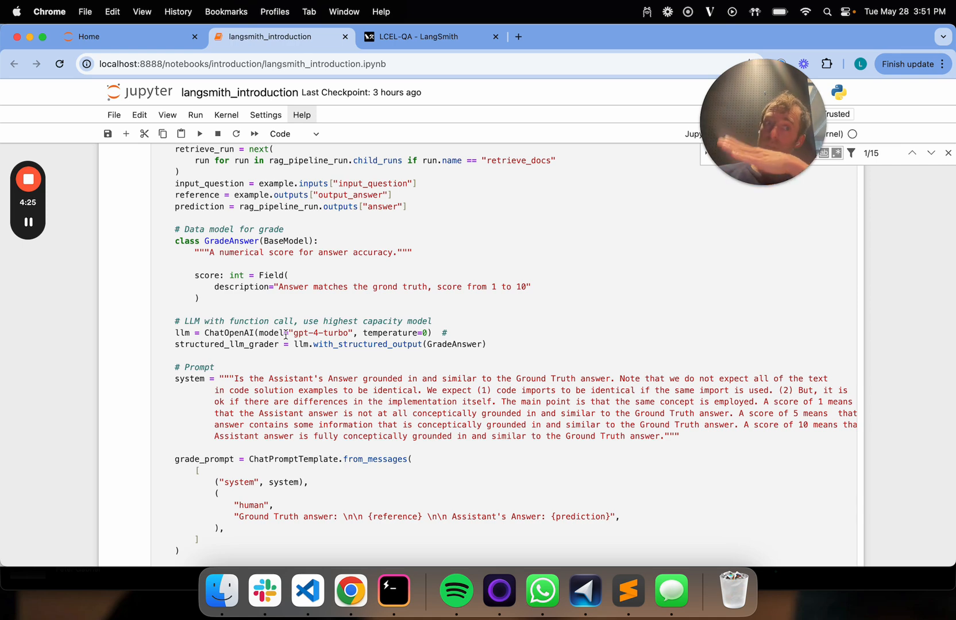
Switch back to the gpt4turbo-115b71cb experiment results in LangSmith.
{"action": "left_click", "coordinate": [426, 36]}
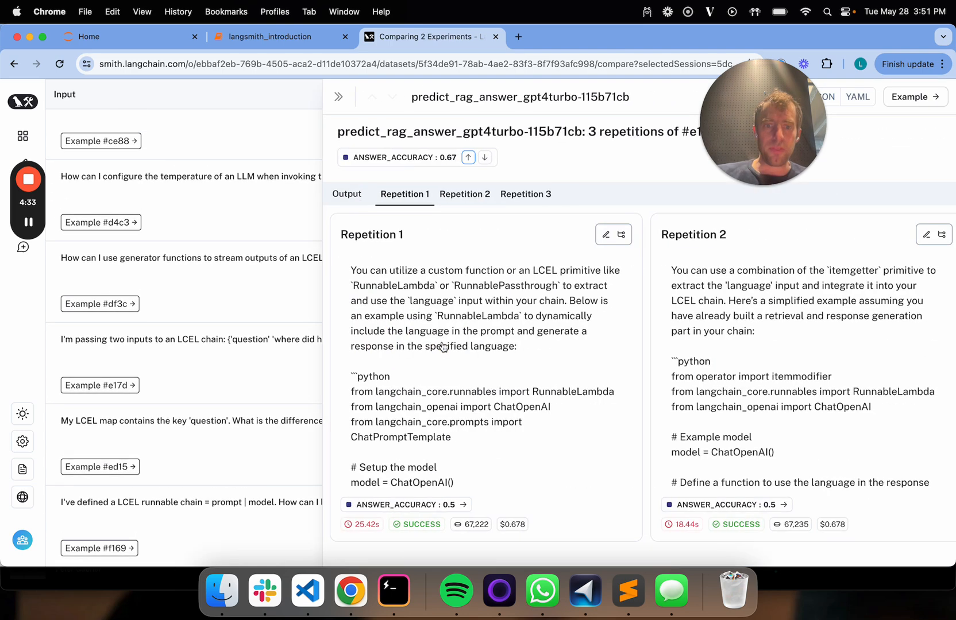
Compare Repetition 3 and Repetition 1 answers for example #e17d, then collapse the panel.
{"action": "left_click", "coordinate": [525, 194]}
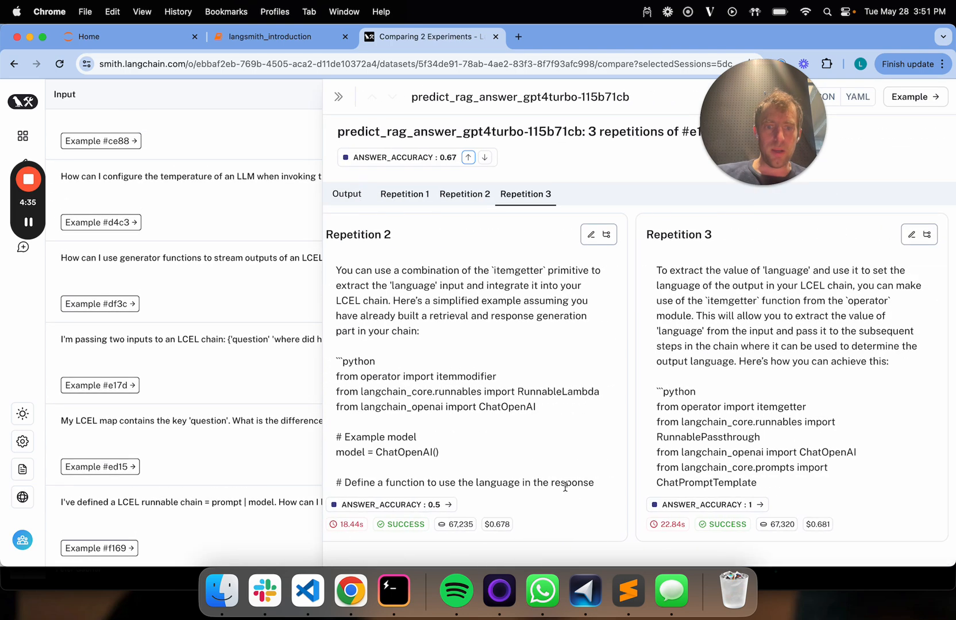
{"action": "left_click", "coordinate": [405, 194]}
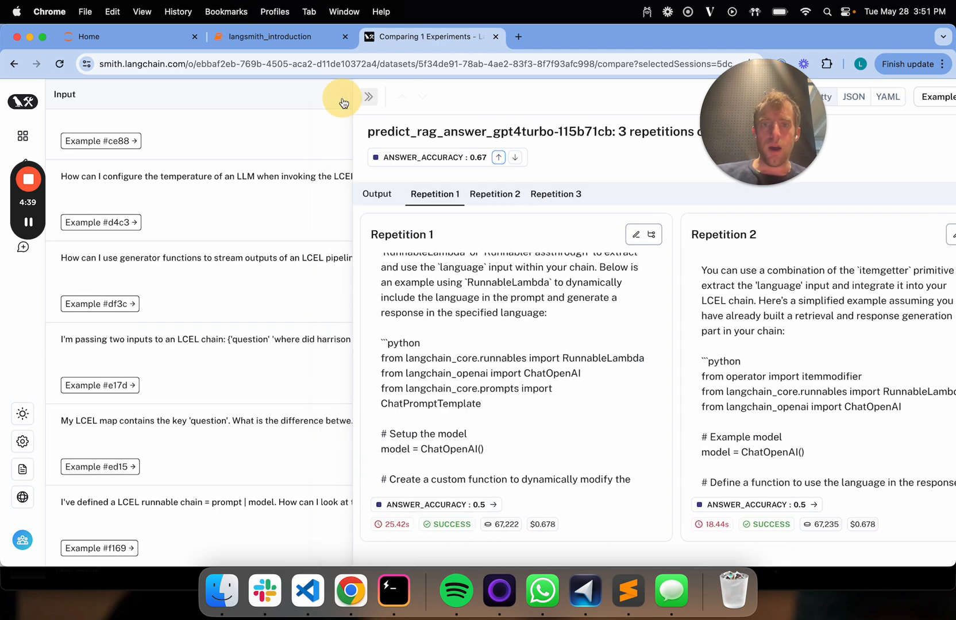
{"action": "left_click", "coordinate": [368, 96]}
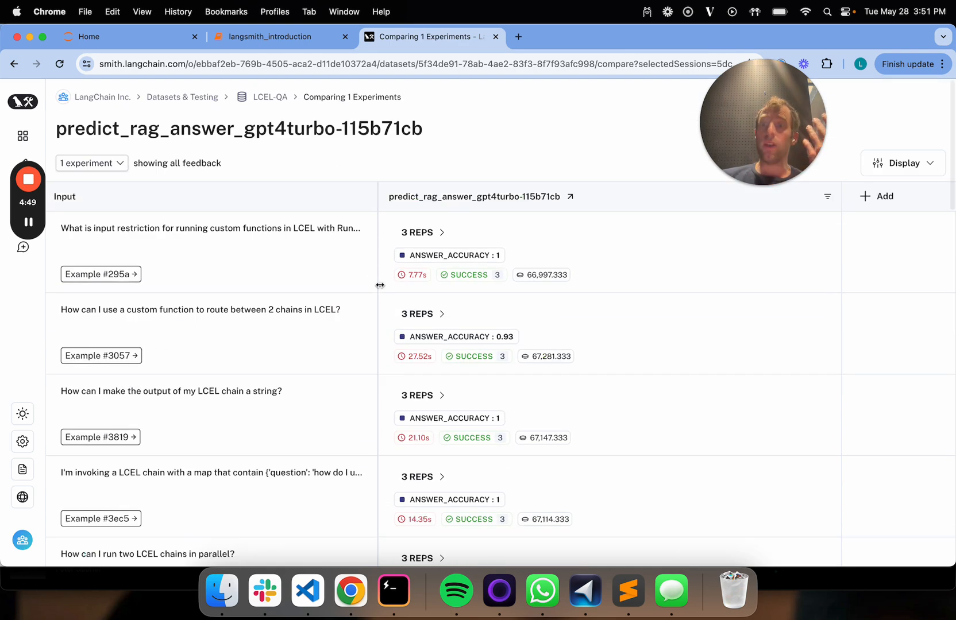
{"action": "mouse_move", "coordinate": [275, 102]}
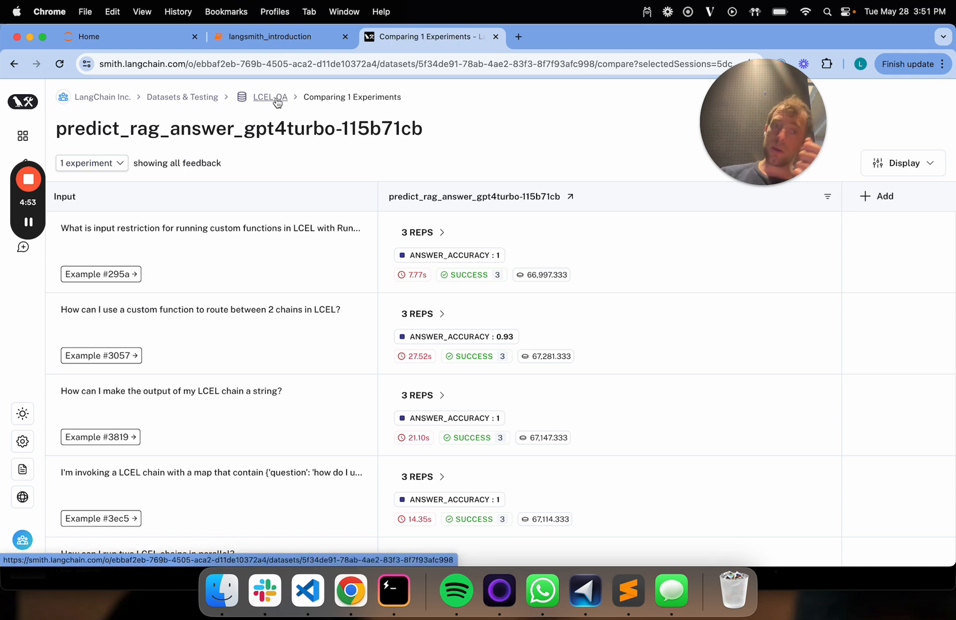
Go back through the LCEL-QA breadcrumb and scroll to the experiments table.
{"action": "left_click", "coordinate": [270, 97]}
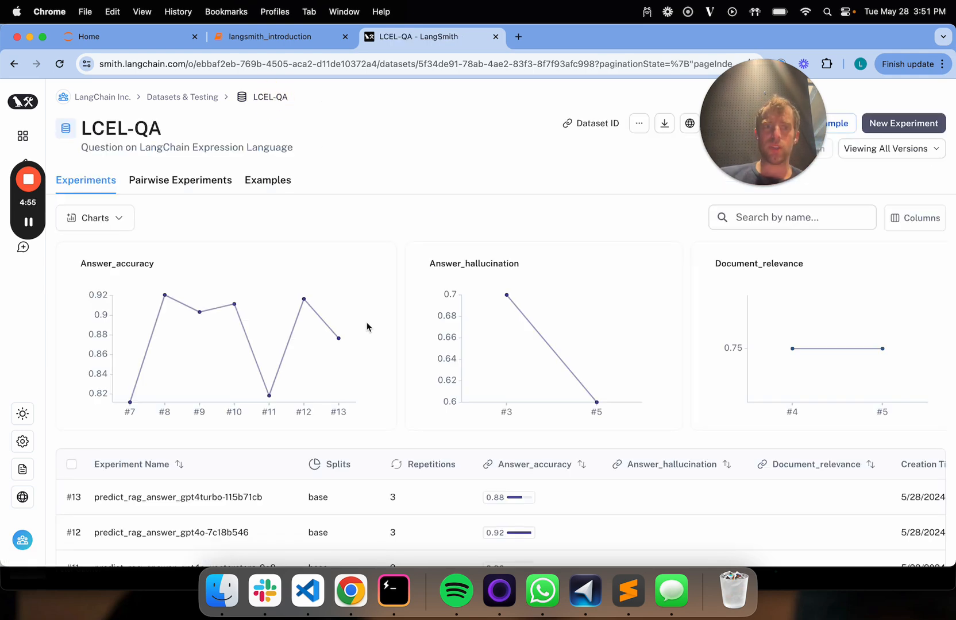
{"action": "scroll", "scroll_direction": "down", "scroll_amount": 3}
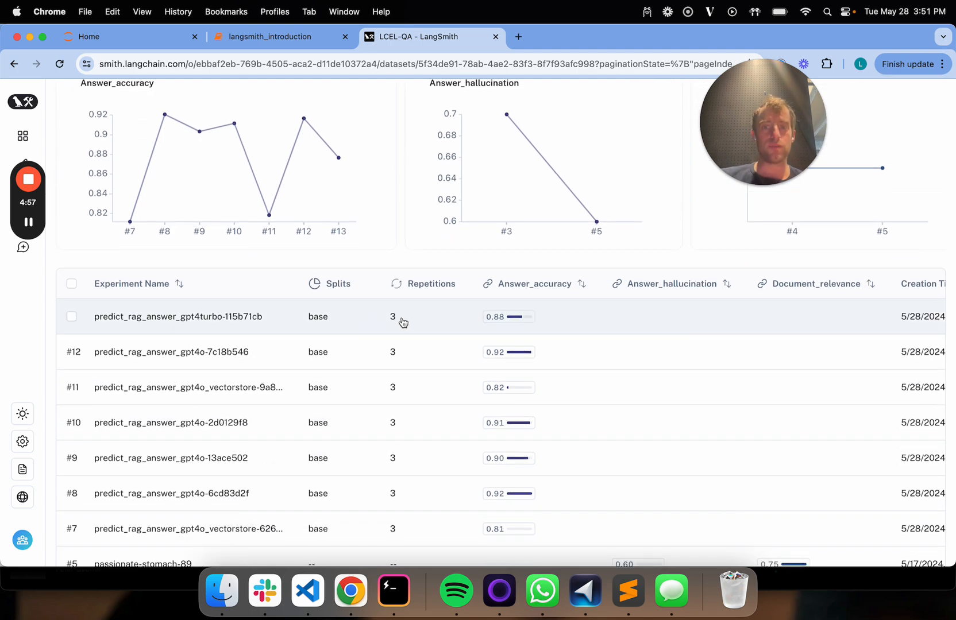
{"action": "scroll", "scroll_direction": "down", "scroll_amount": 3}
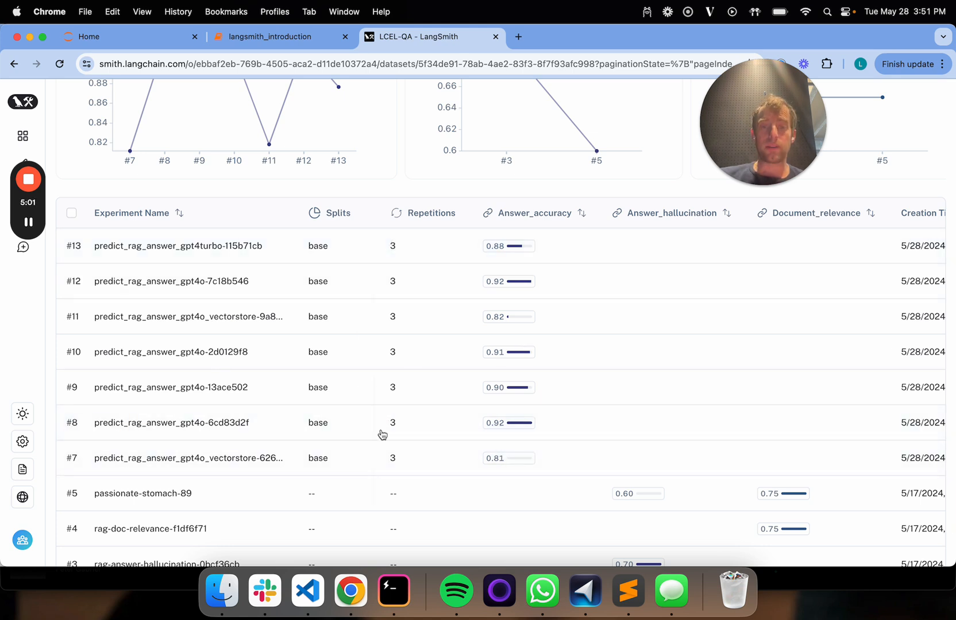
{"action": "mouse_move", "coordinate": [509, 456]}
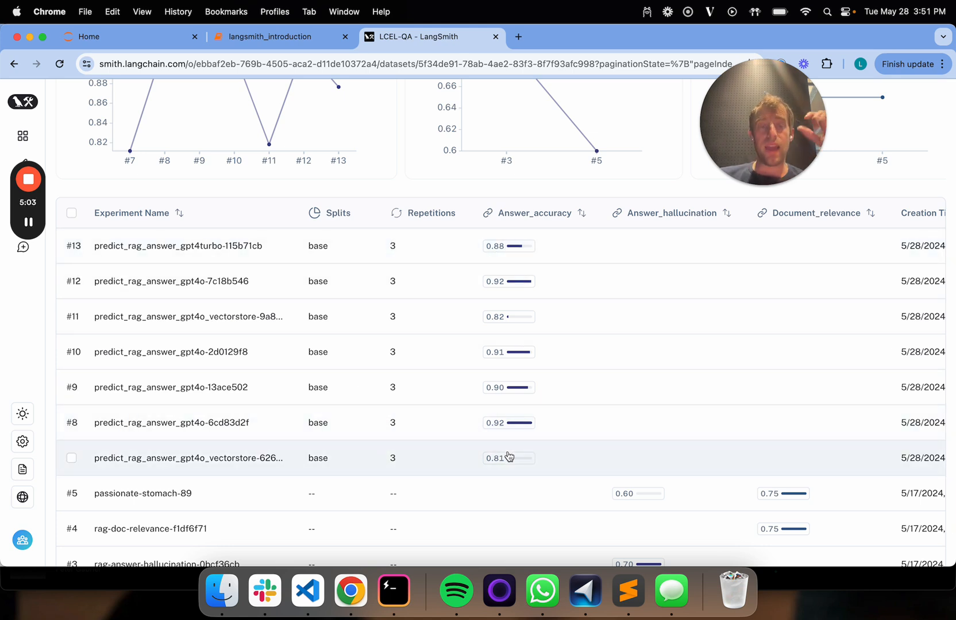